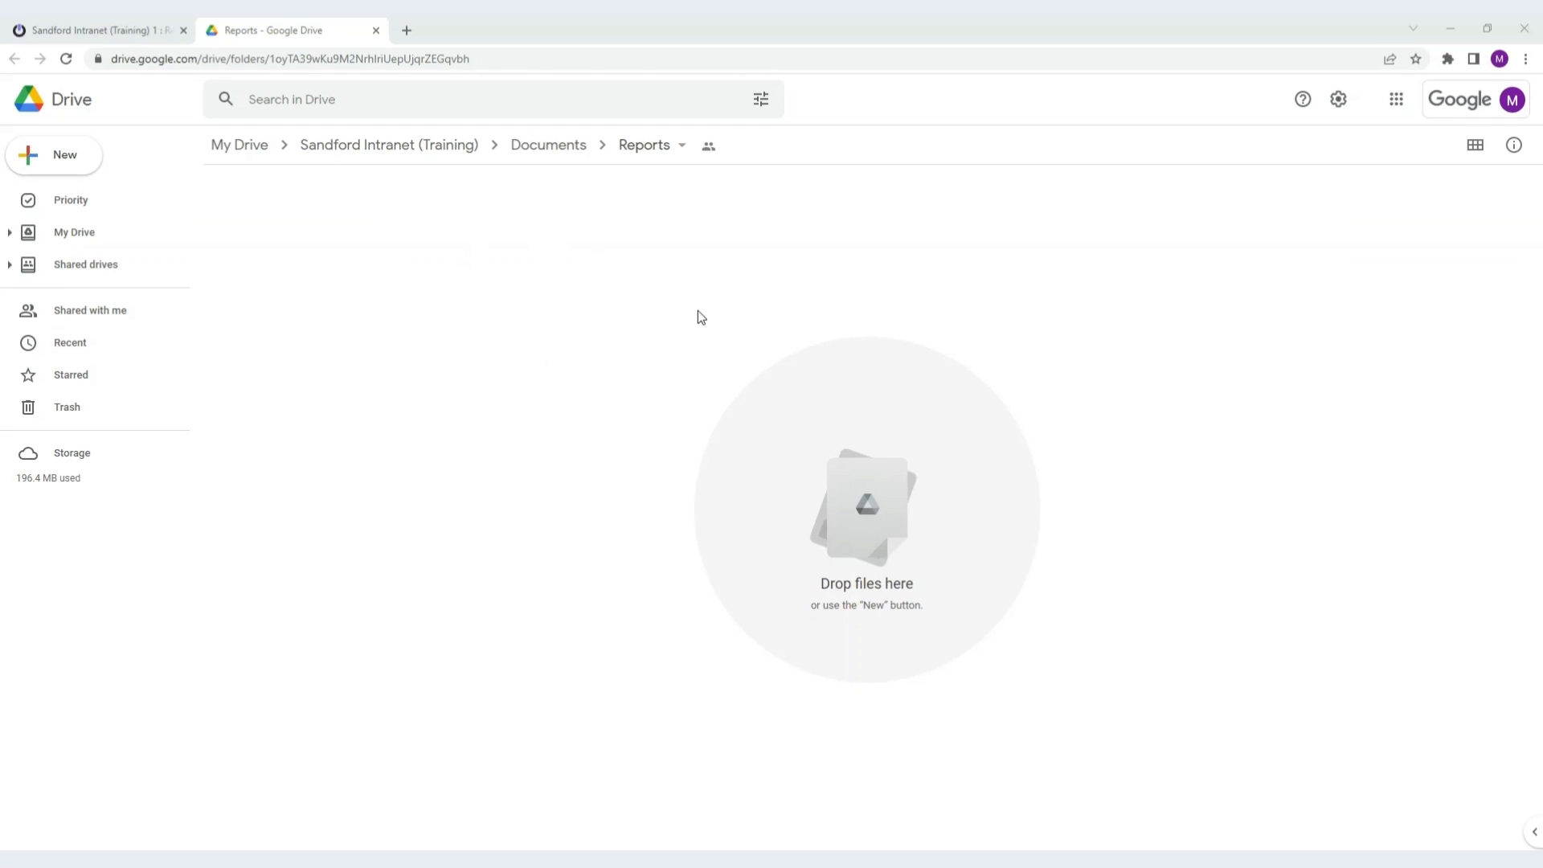
{"action": "mouse_move", "coordinate": [611, 281]}
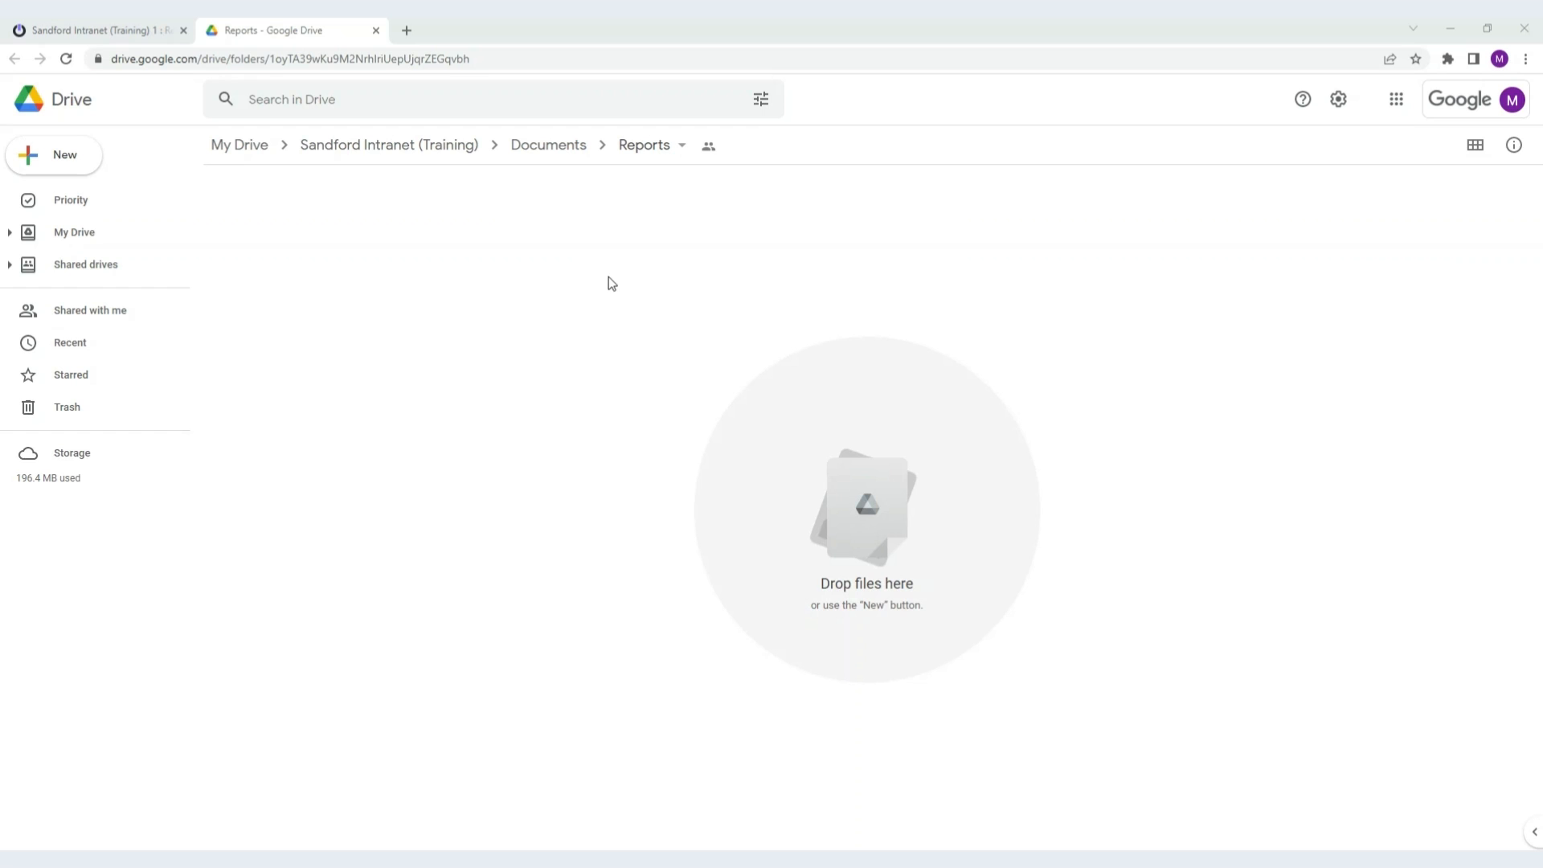
{"action": "mouse_move", "coordinate": [308, 225]}
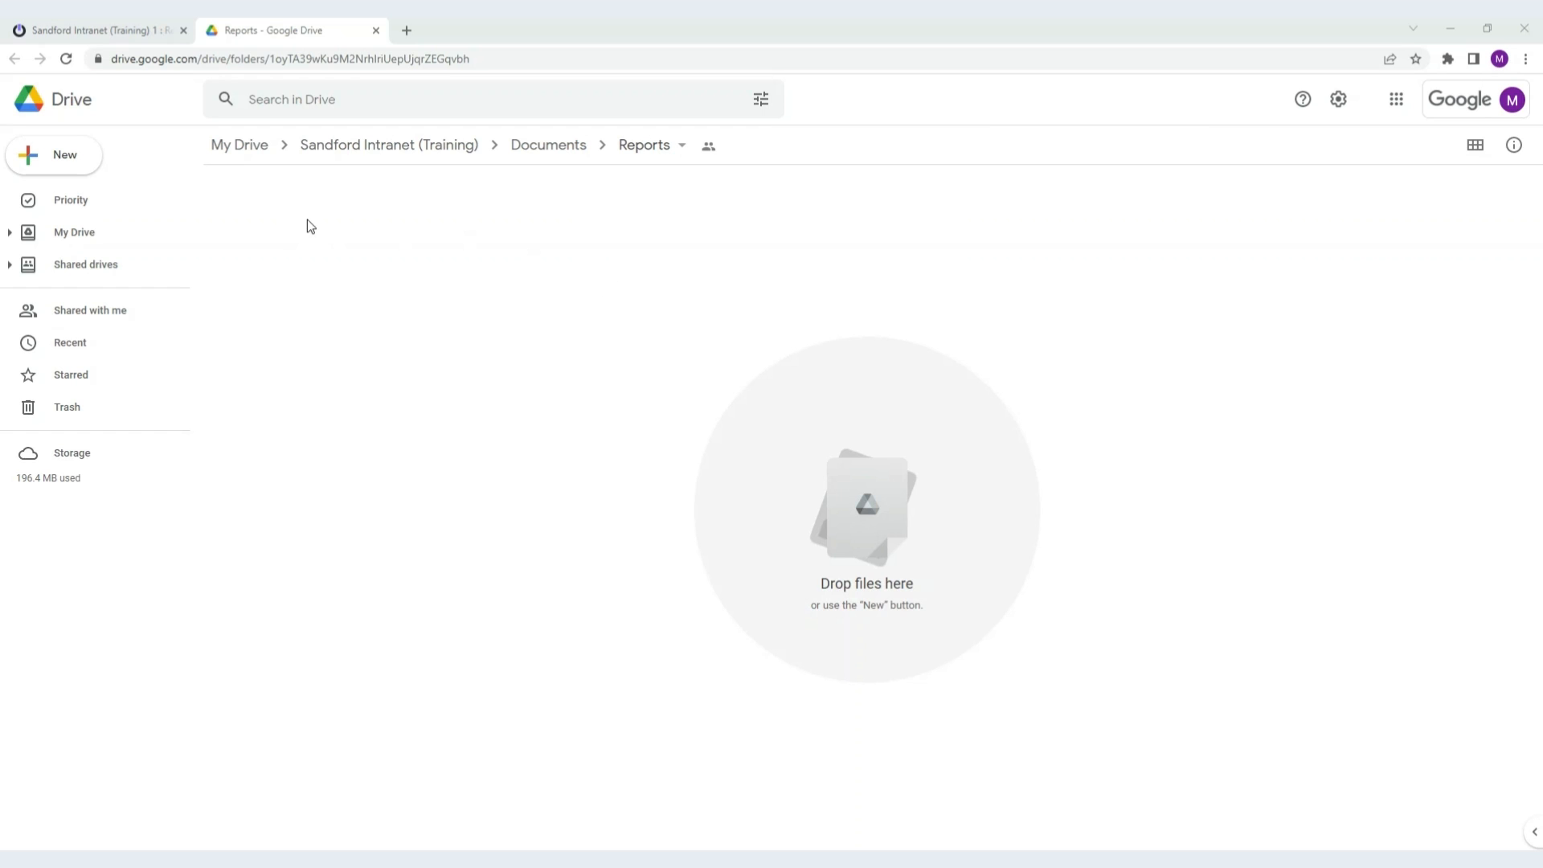
{"action": "mouse_move", "coordinate": [22, 105]}
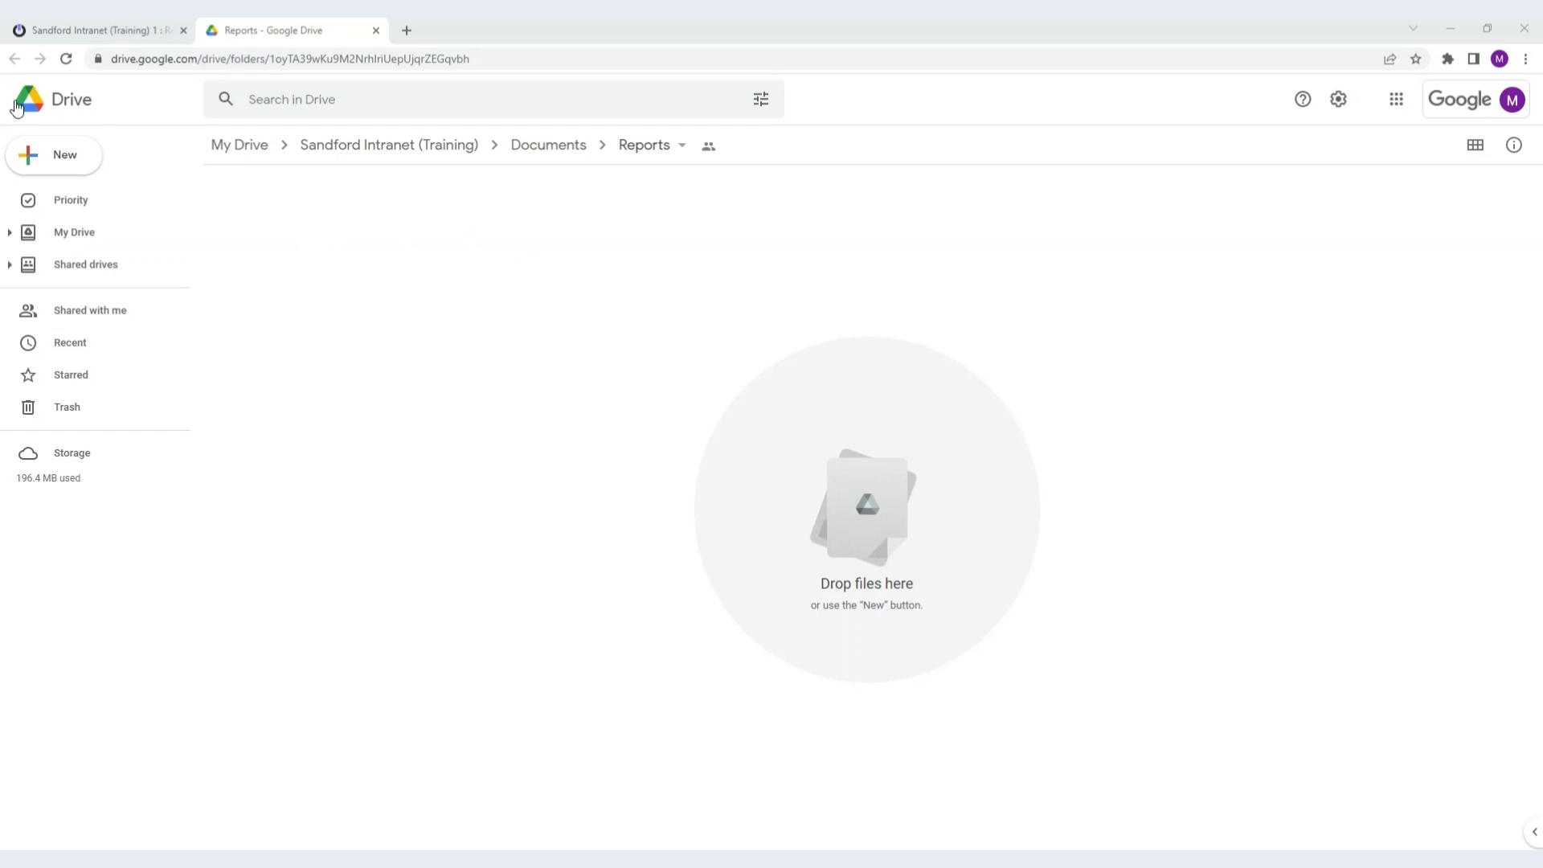
From Overdrive's Reports page, start the New Files/Folders action to get the create form
{"action": "left_click", "coordinate": [53, 156]}
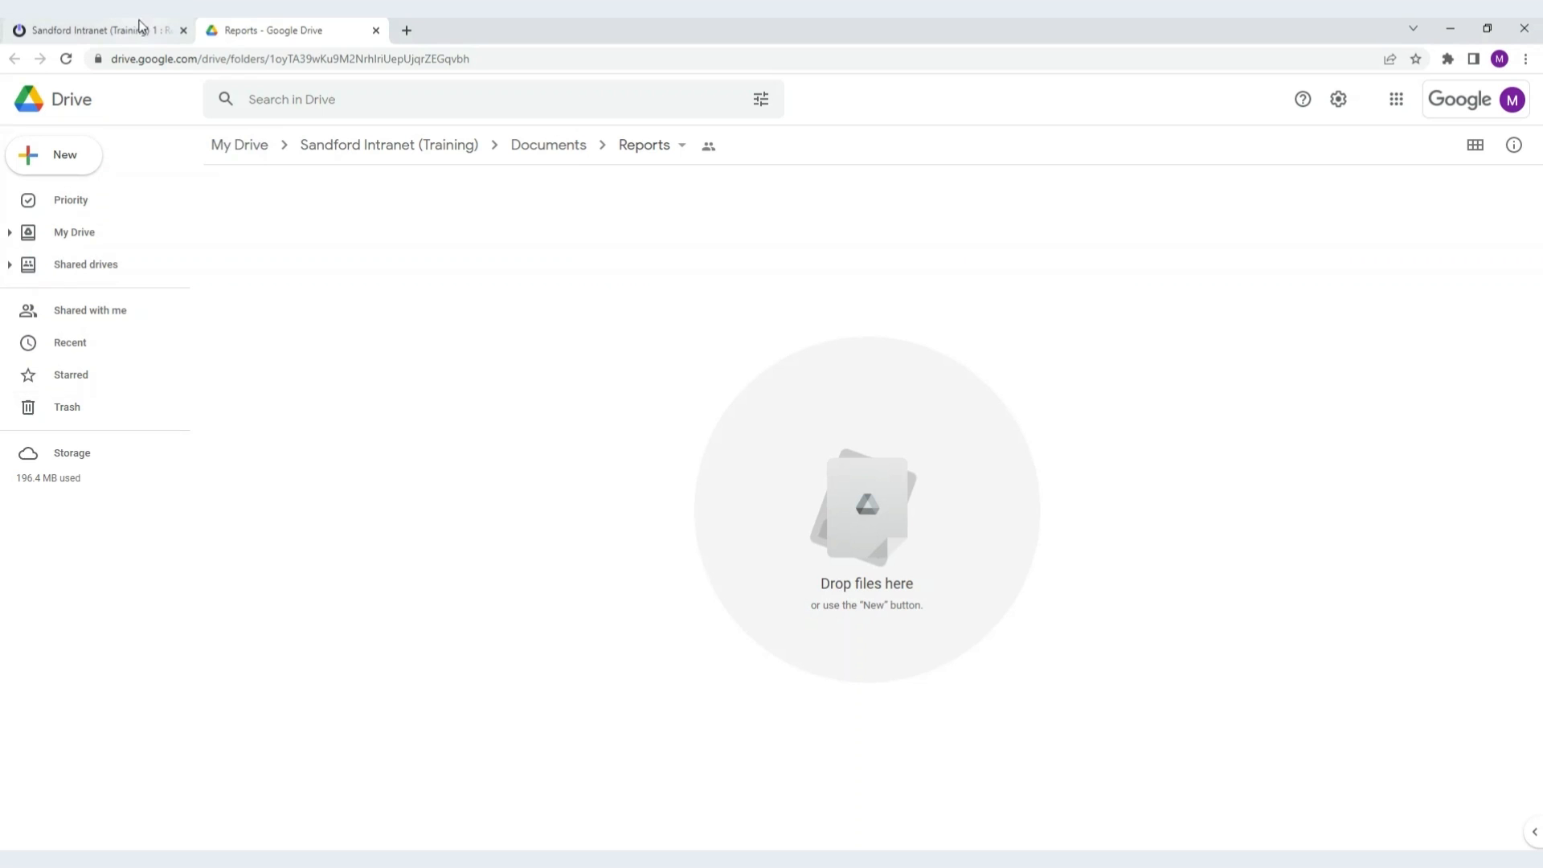
{"action": "left_click", "coordinate": [97, 29]}
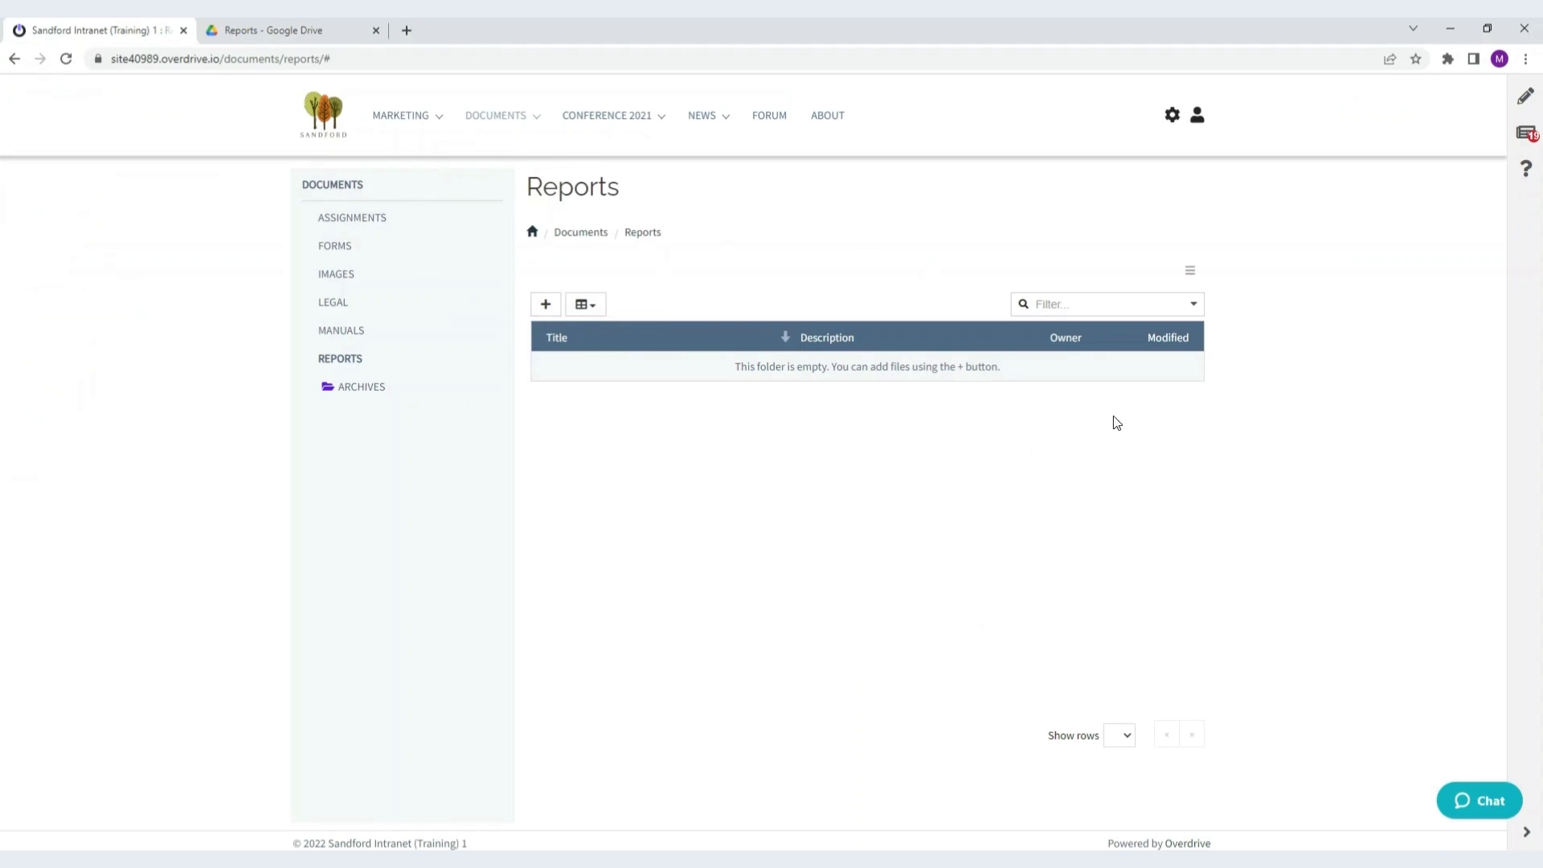
{"action": "mouse_move", "coordinate": [546, 306]}
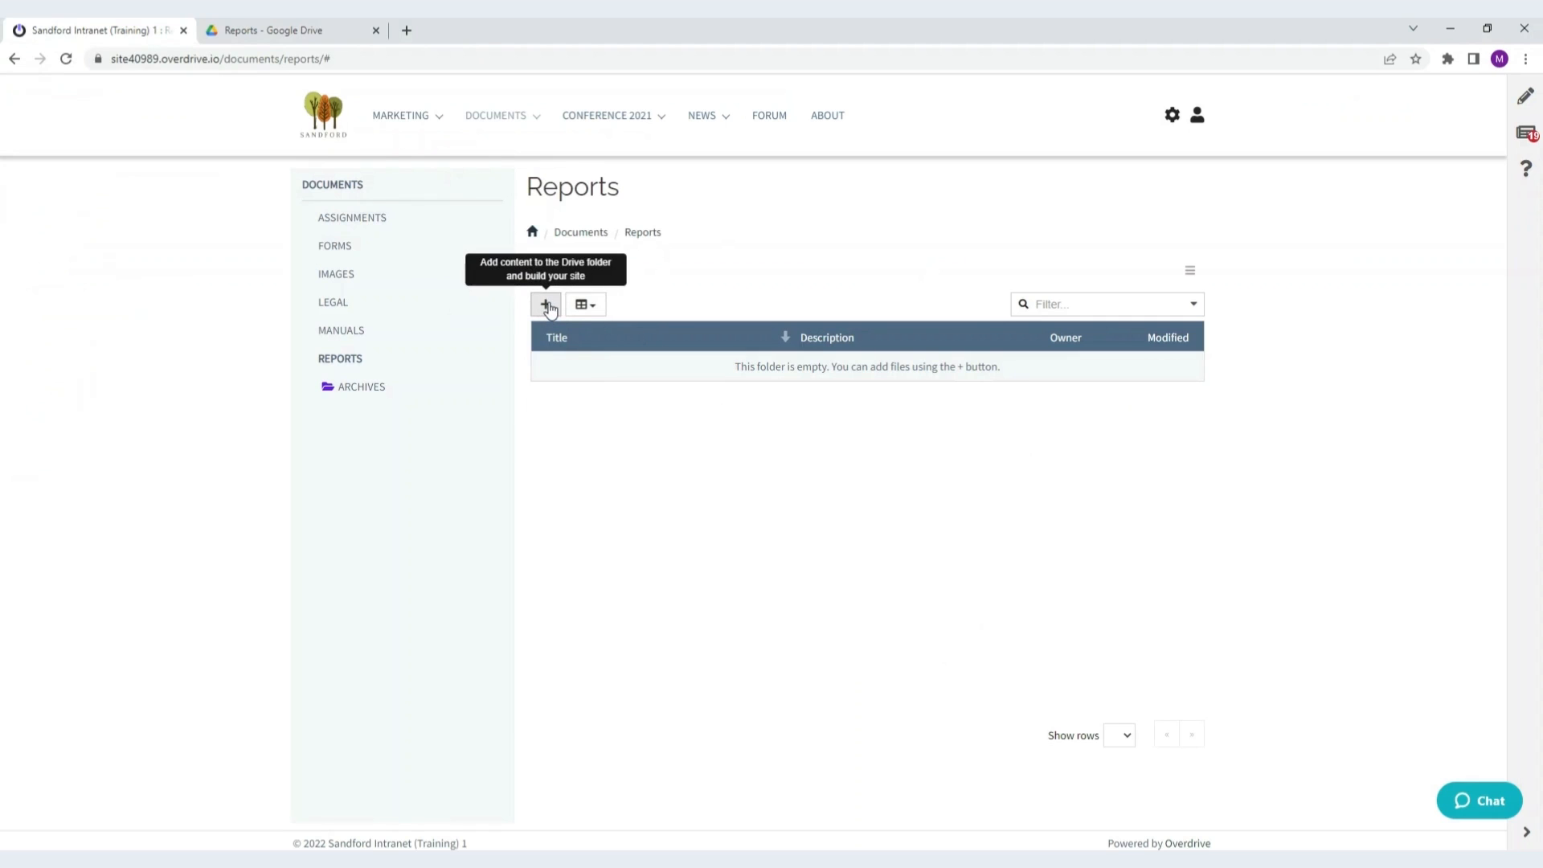
{"action": "left_click", "coordinate": [545, 304]}
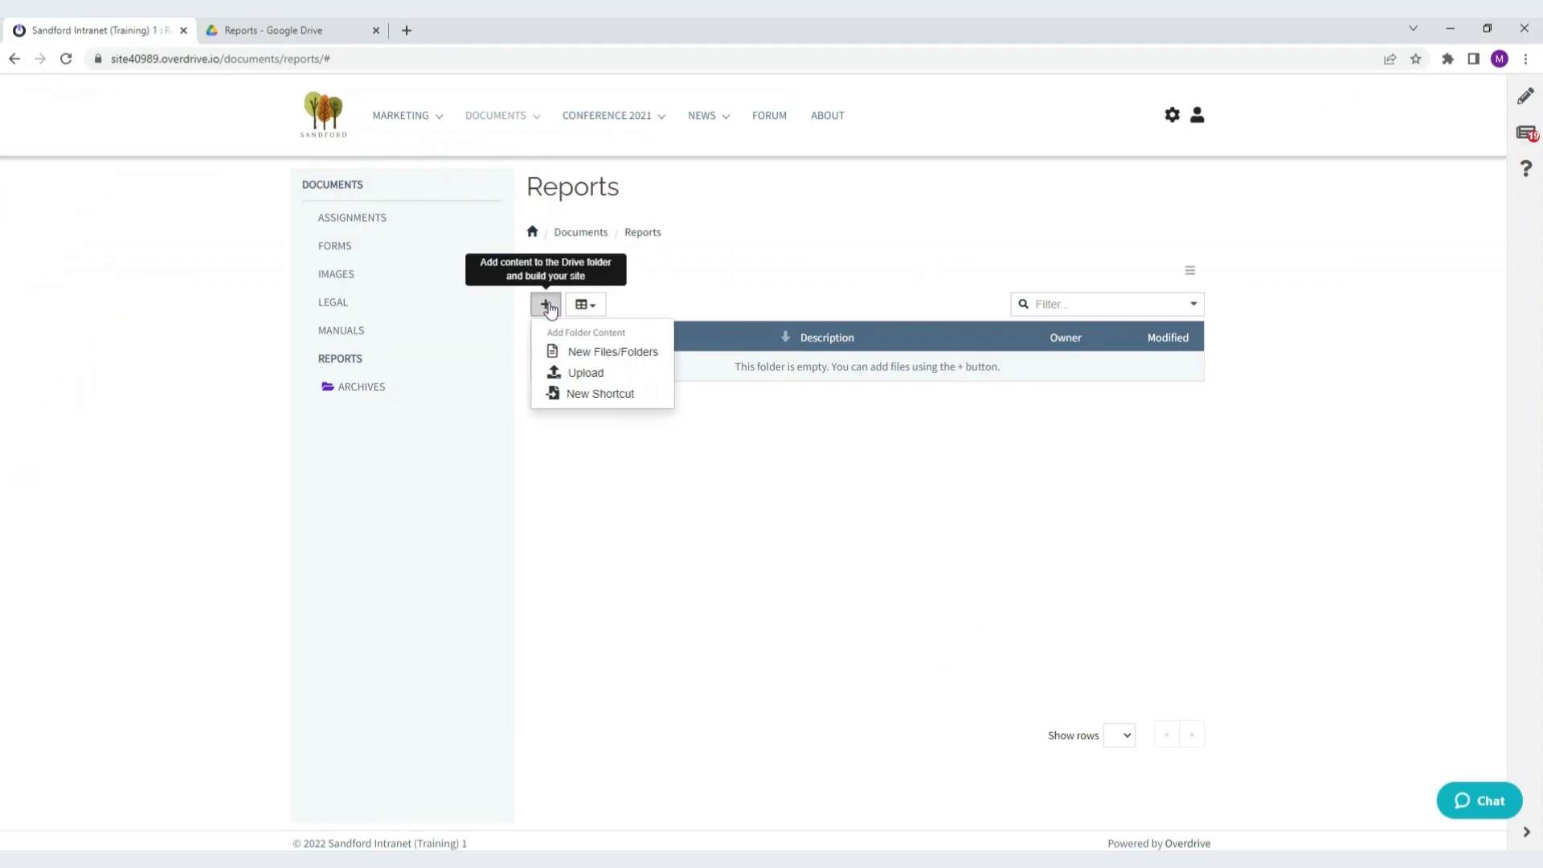
{"action": "mouse_move", "coordinate": [614, 357]}
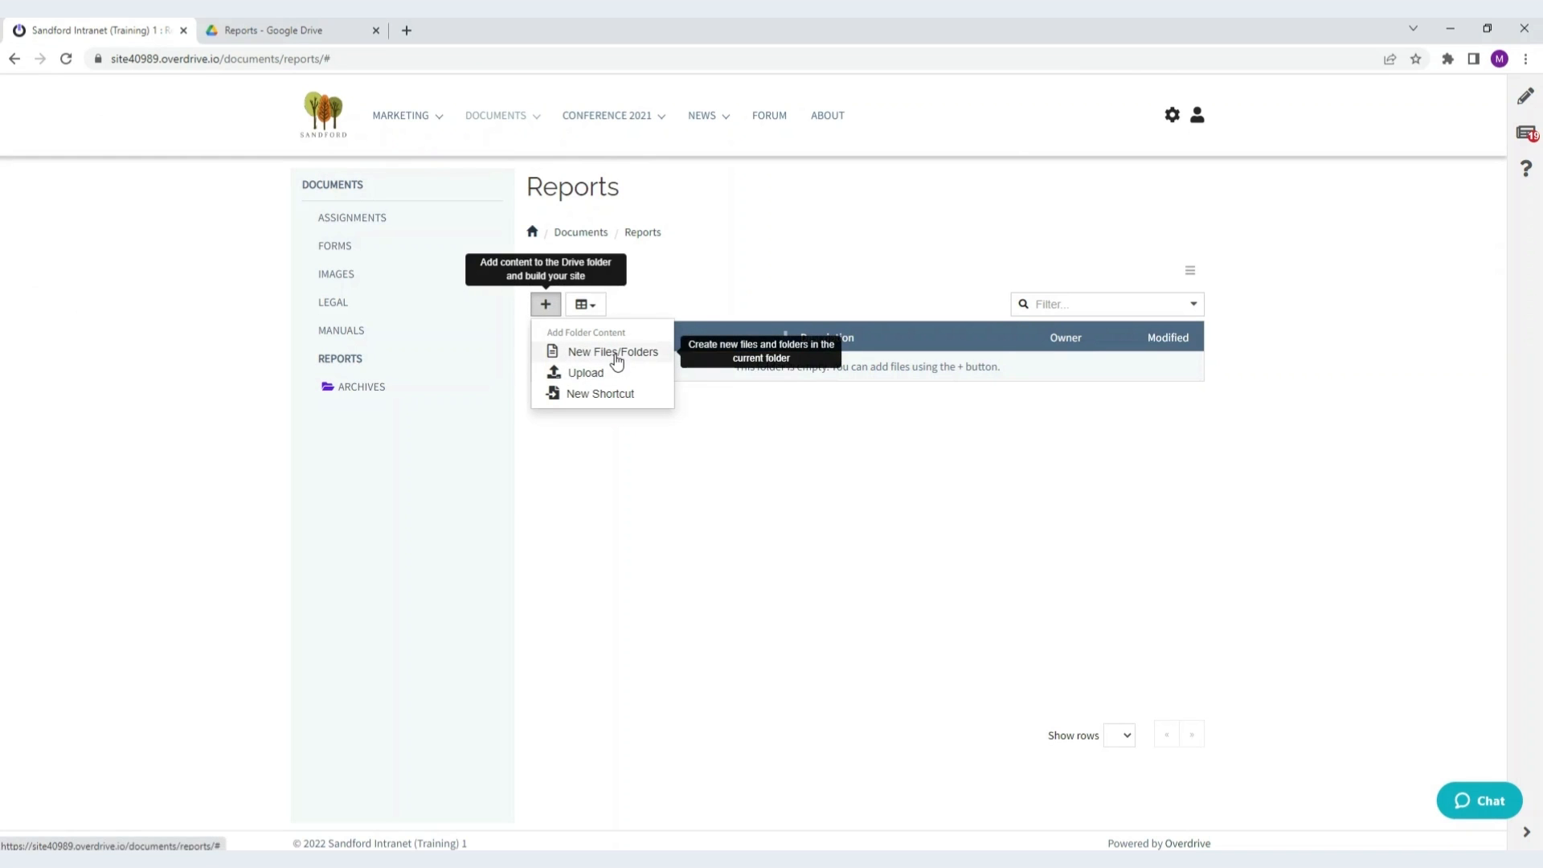
{"action": "left_click", "coordinate": [614, 350]}
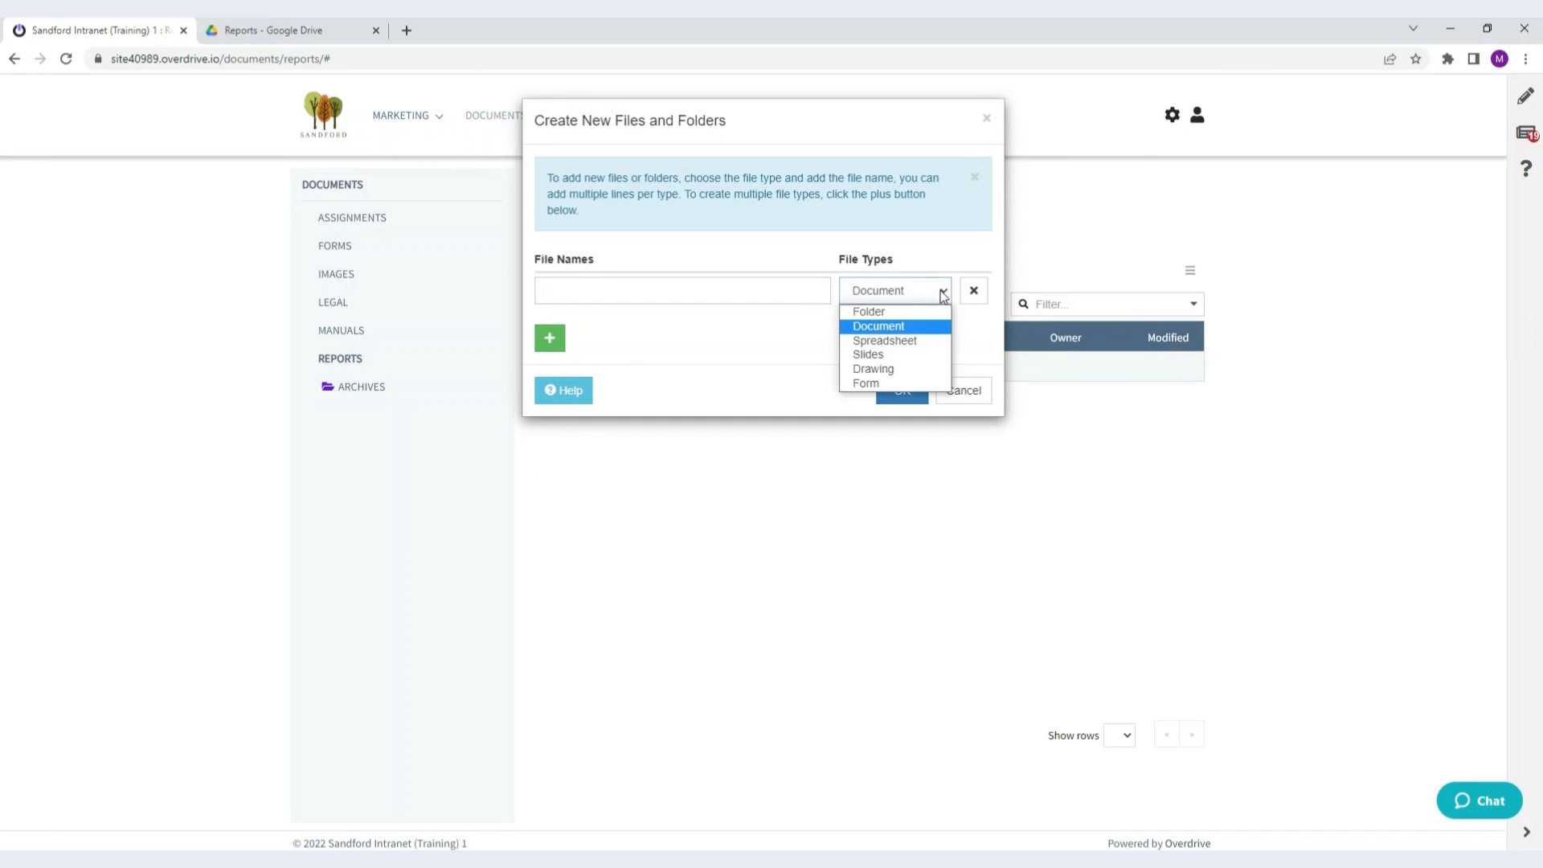
Enter January as a folder name, add a Document row and enter January there too
{"action": "left_click", "coordinate": [868, 311]}
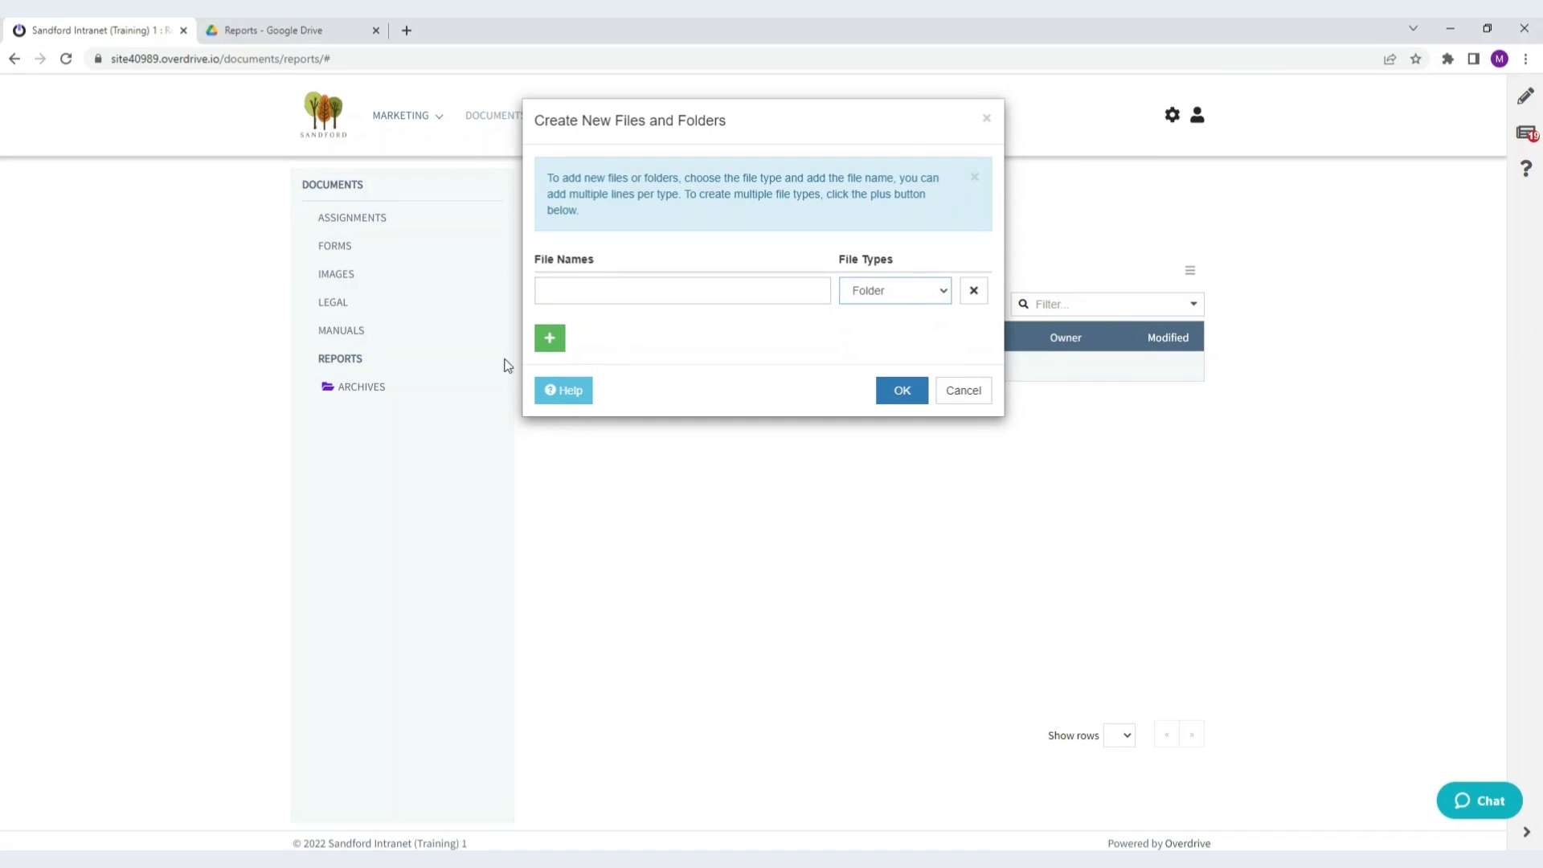
{"action": "left_click", "coordinate": [682, 289]}
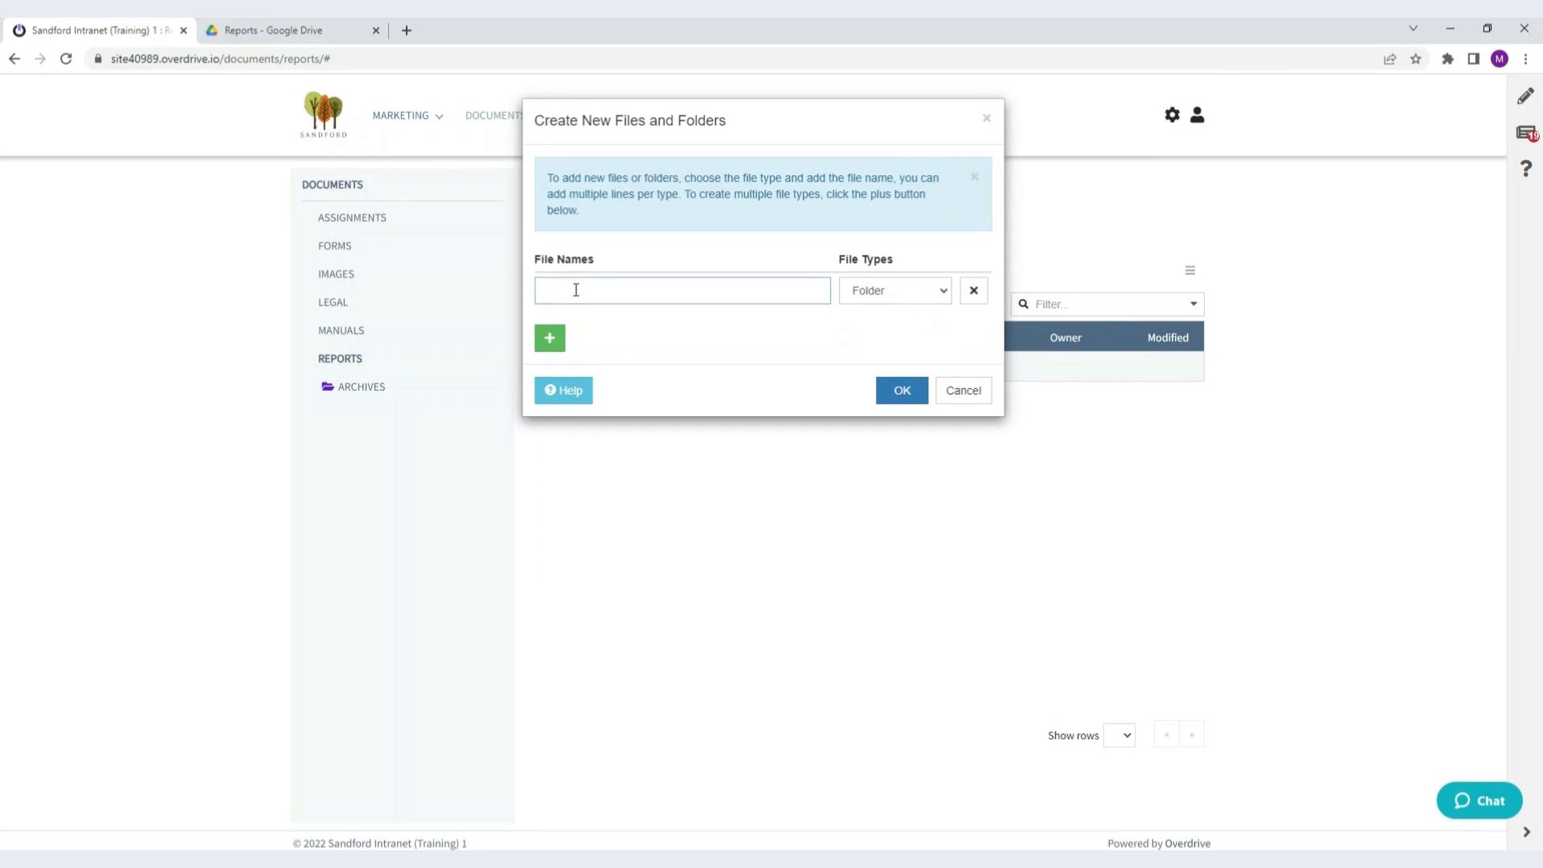
{"action": "type", "text": "January"}
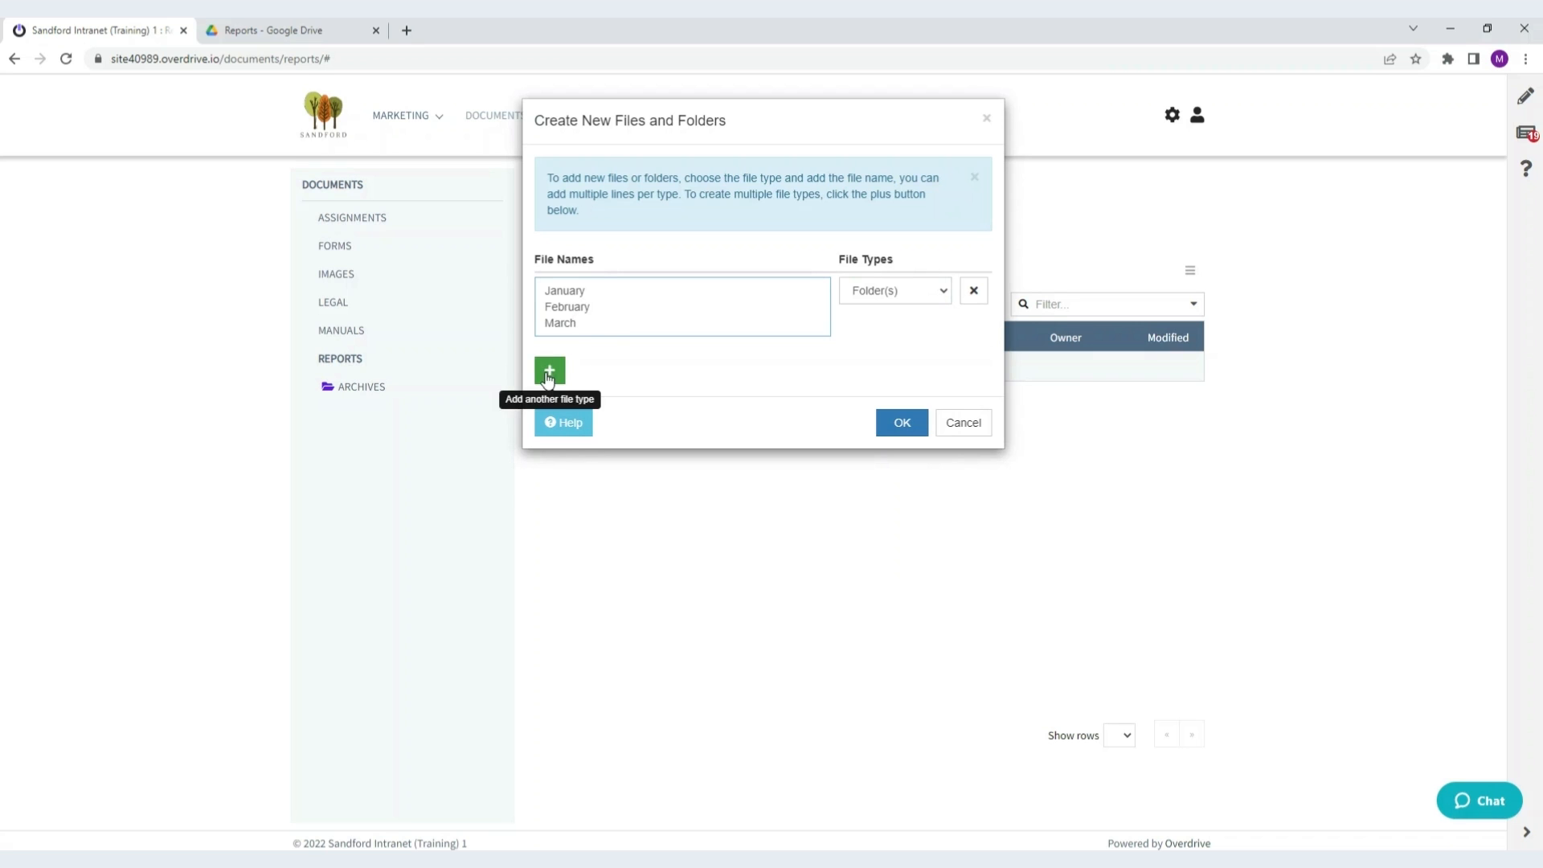
{"action": "left_click", "coordinate": [550, 370]}
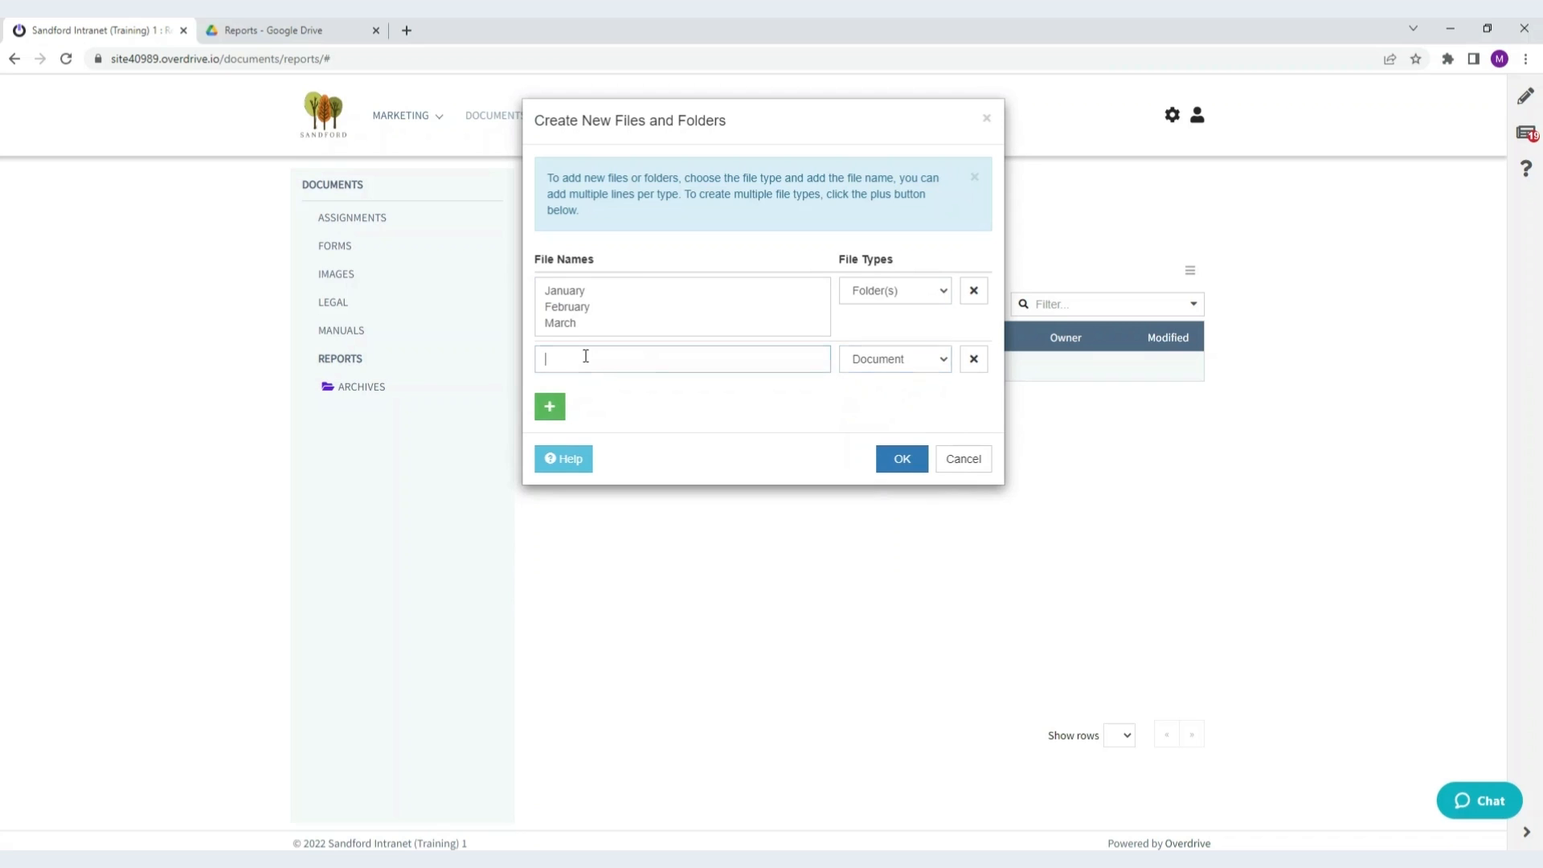
{"action": "left_click", "coordinate": [550, 407]}
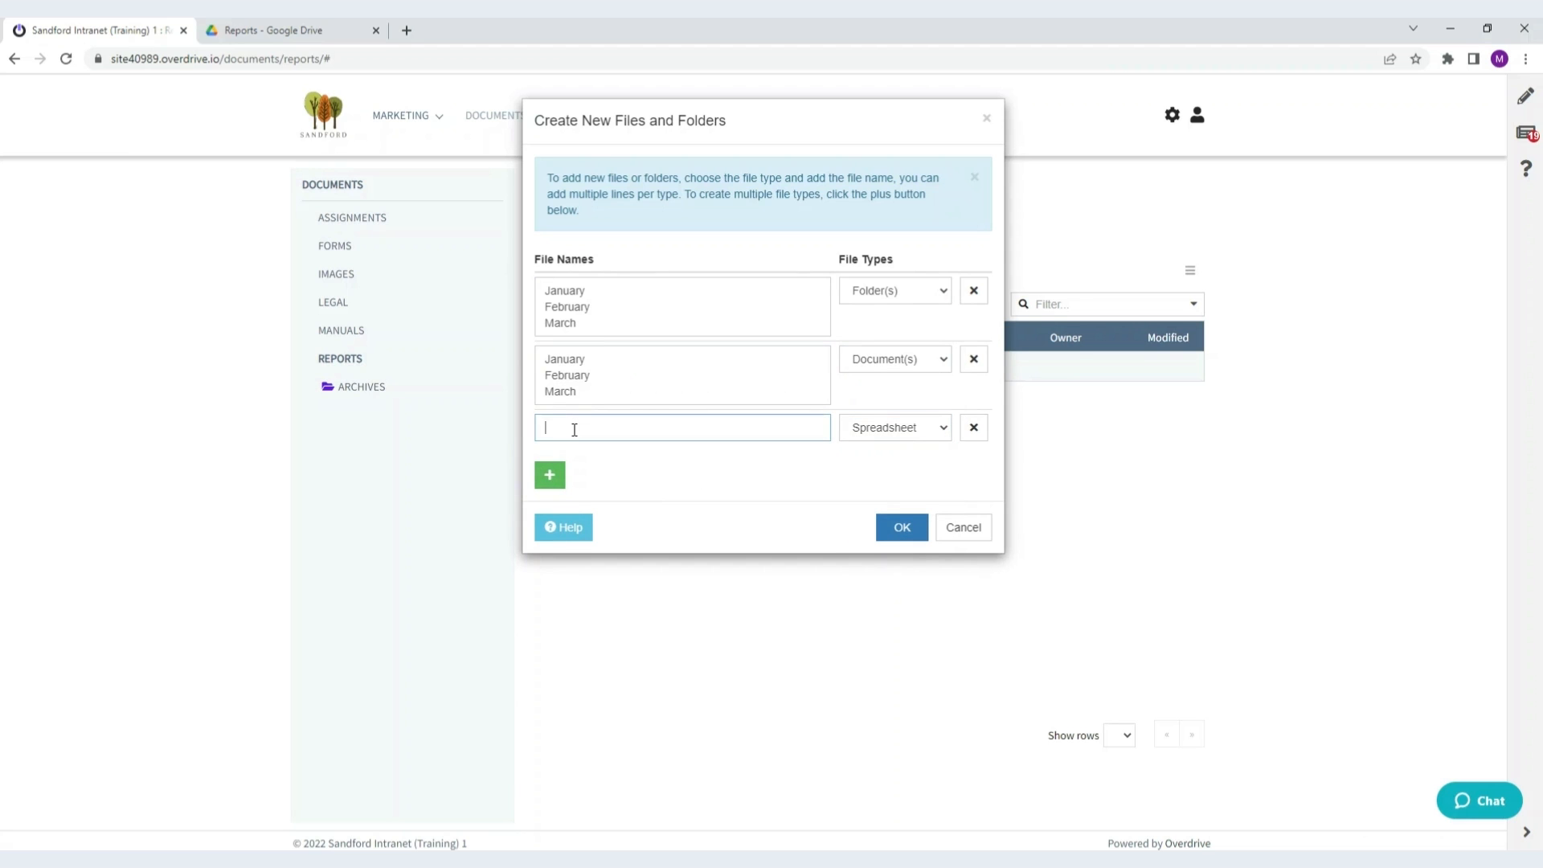
{"action": "type", "text": "January"}
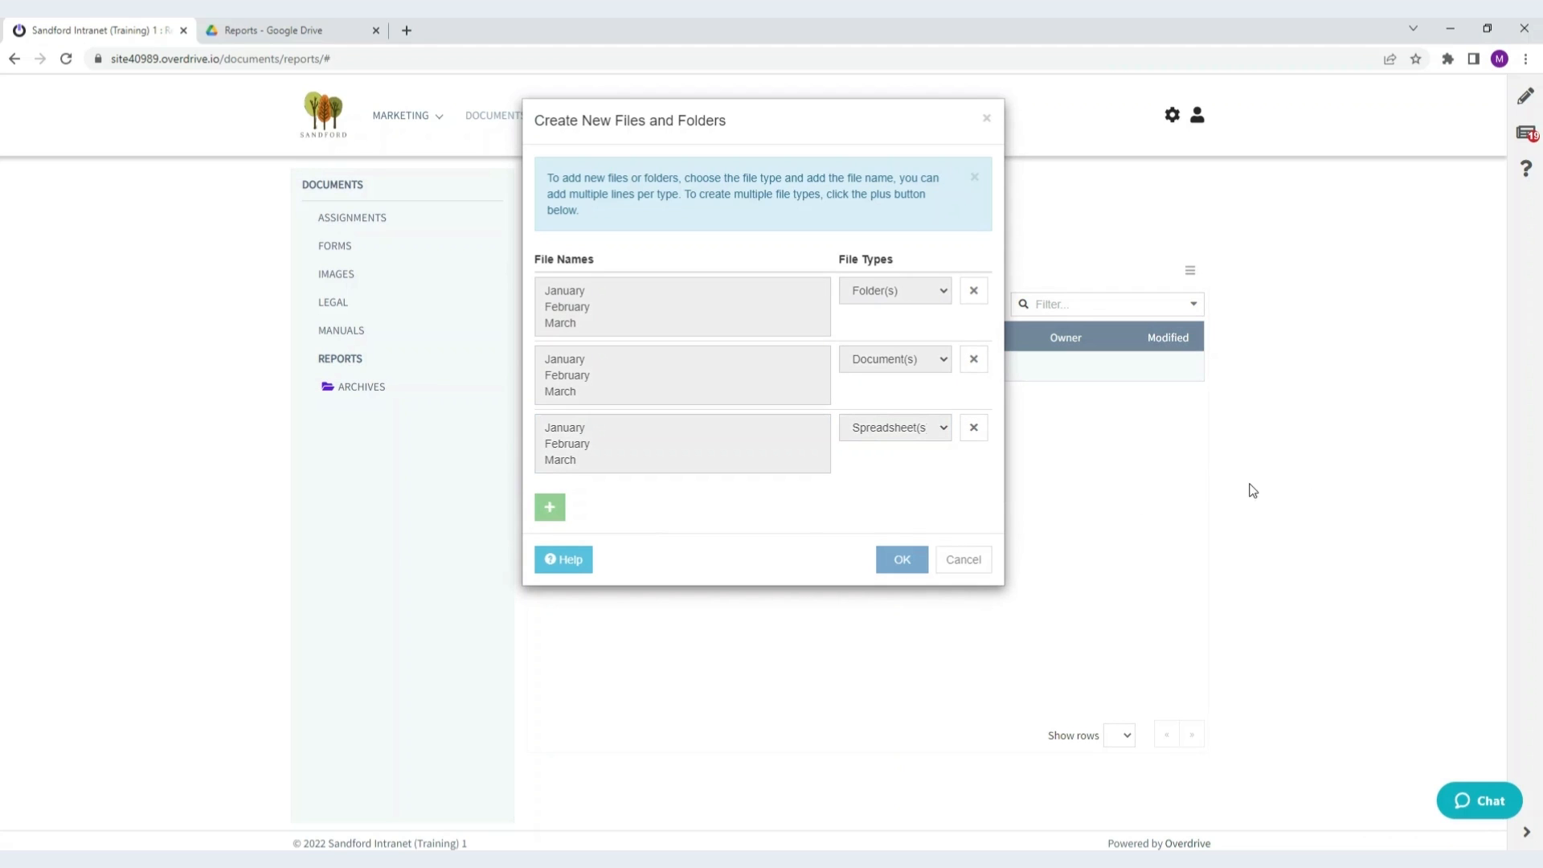
{"action": "mouse_move", "coordinate": [1239, 495]}
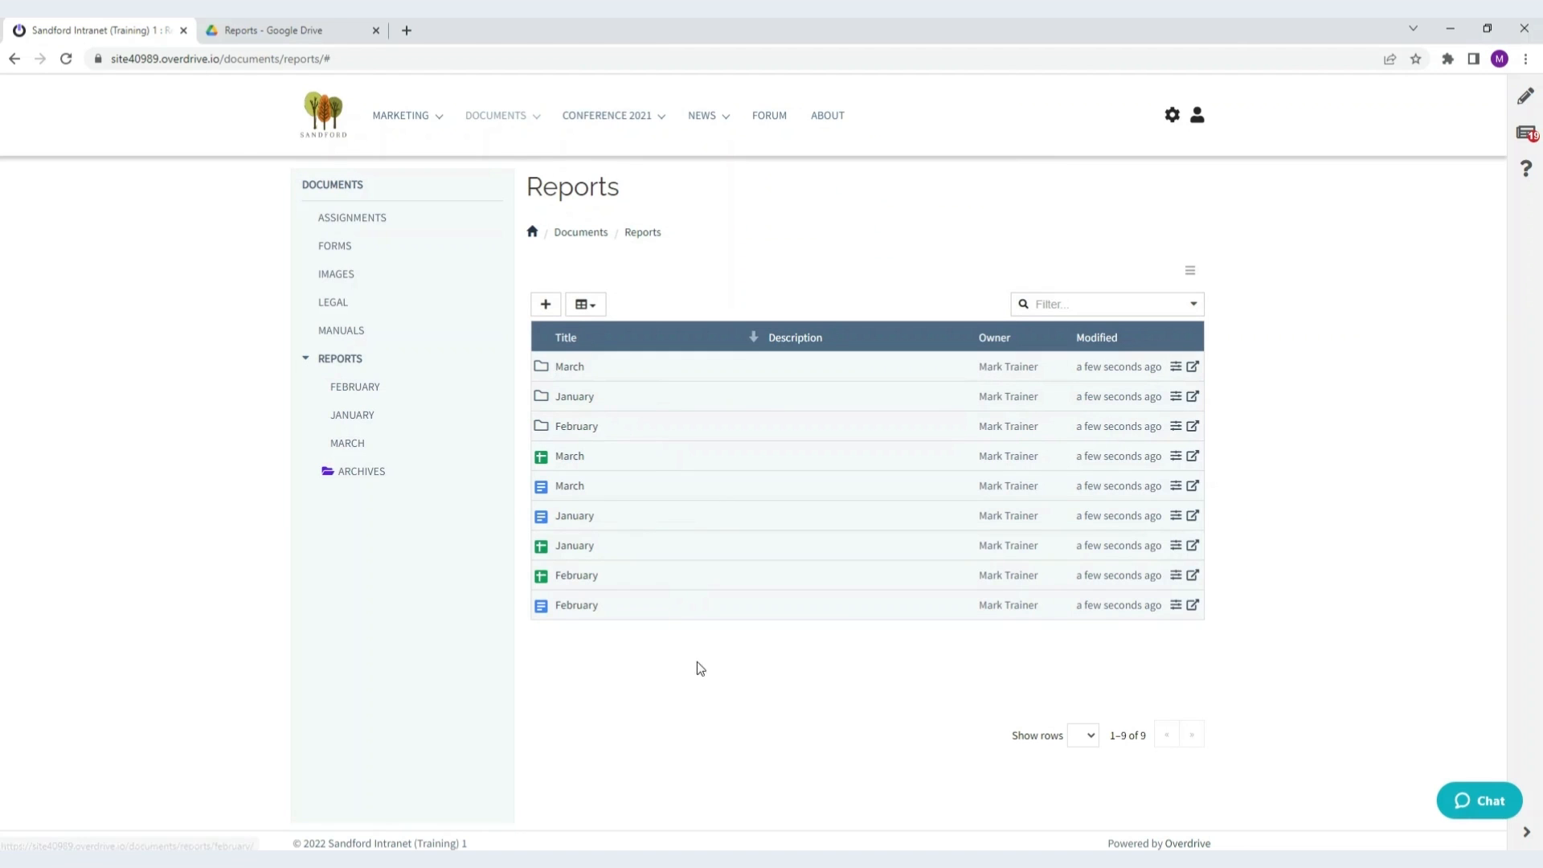
{"action": "mouse_move", "coordinate": [797, 296]}
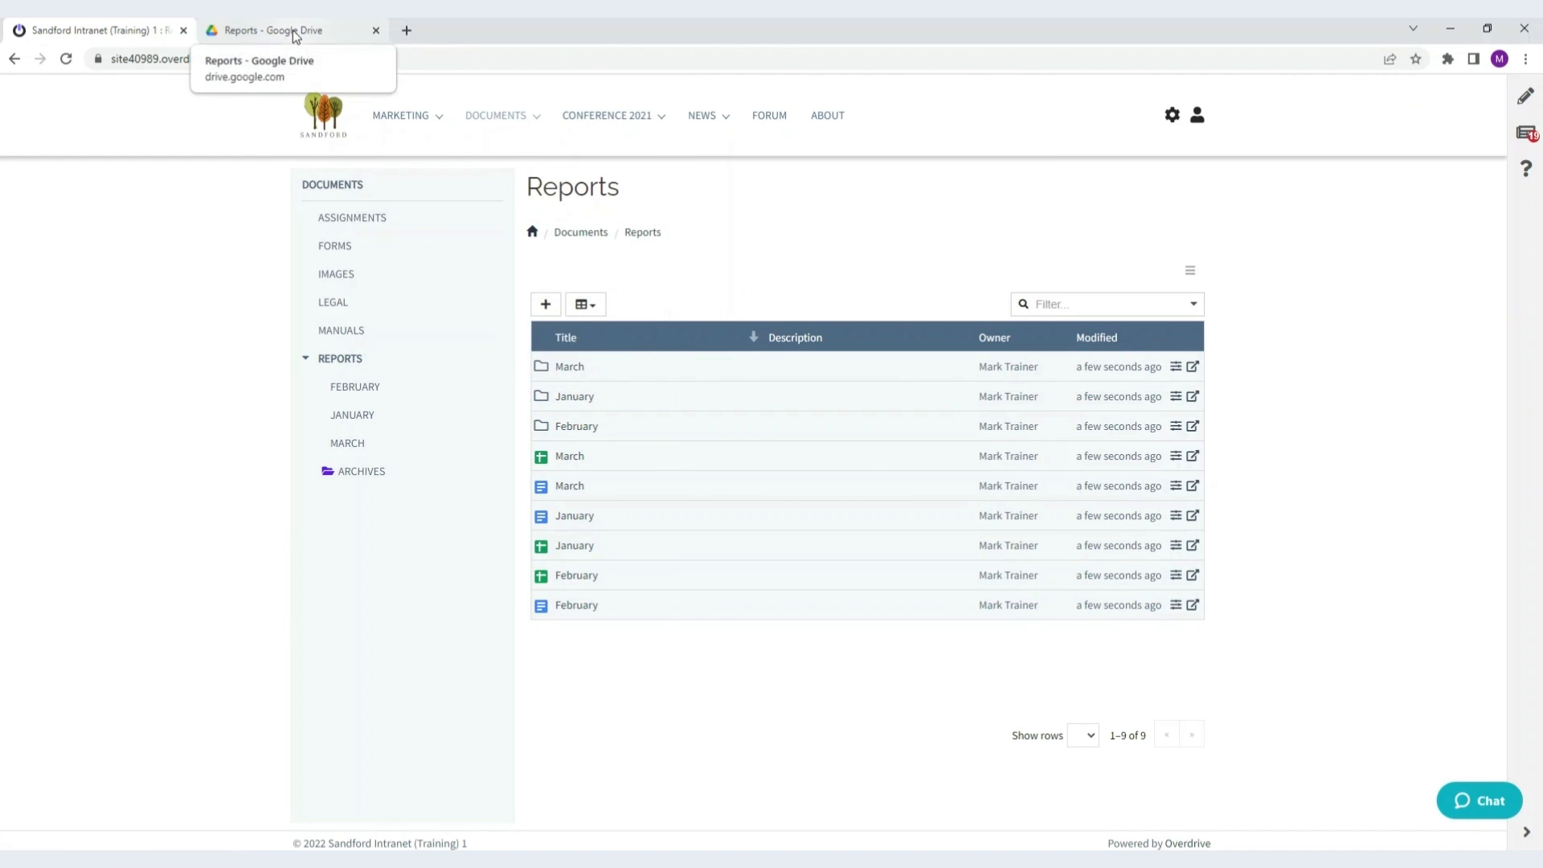
Reload the Reports folder in Google Drive so the nine new items appear
{"action": "left_click", "coordinate": [289, 29]}
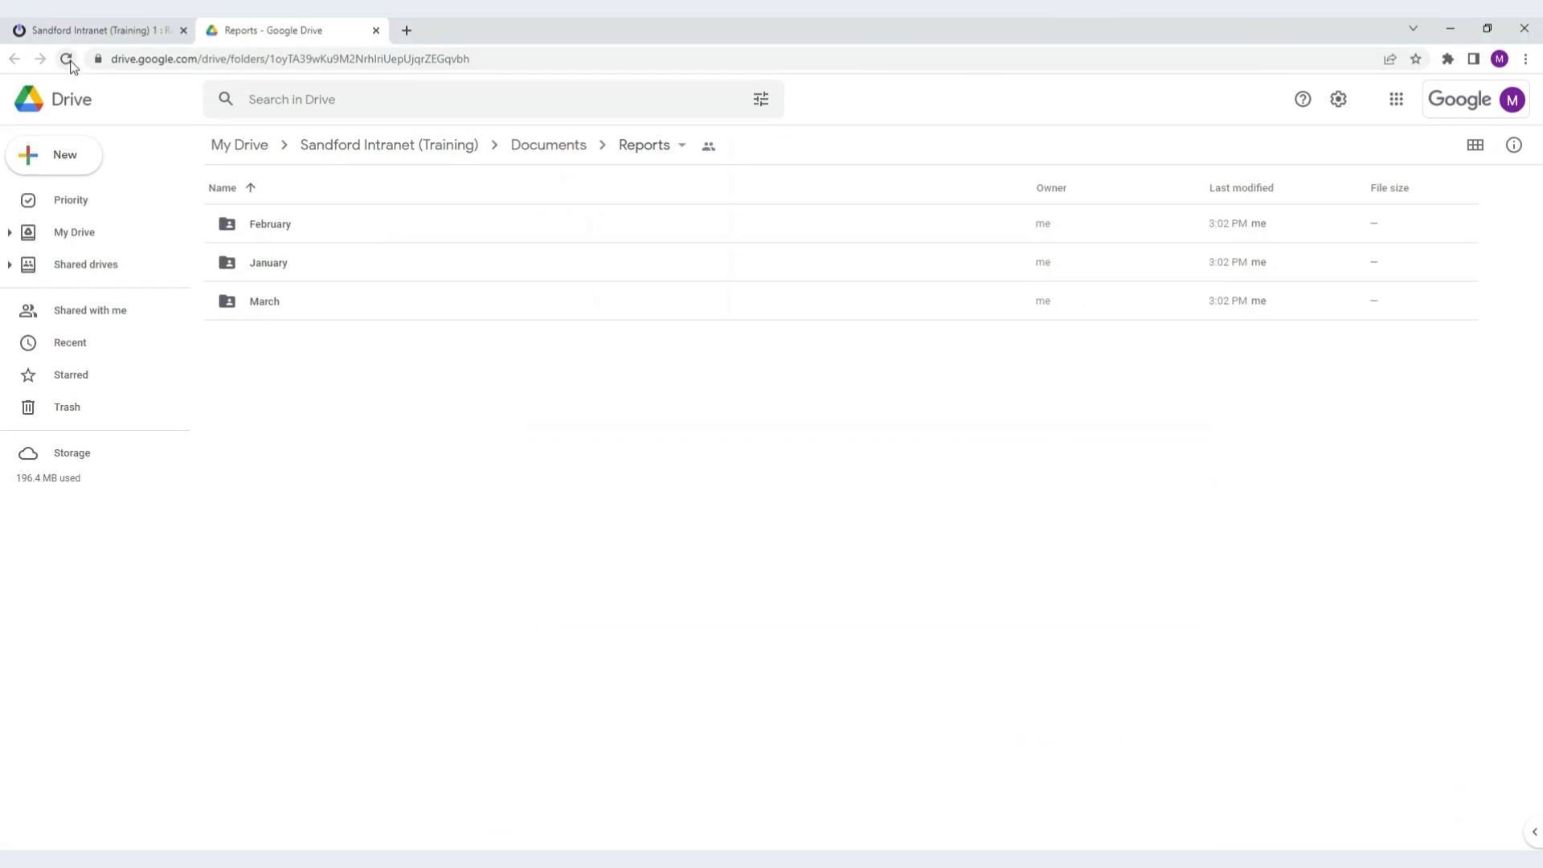
{"action": "left_click", "coordinate": [67, 60]}
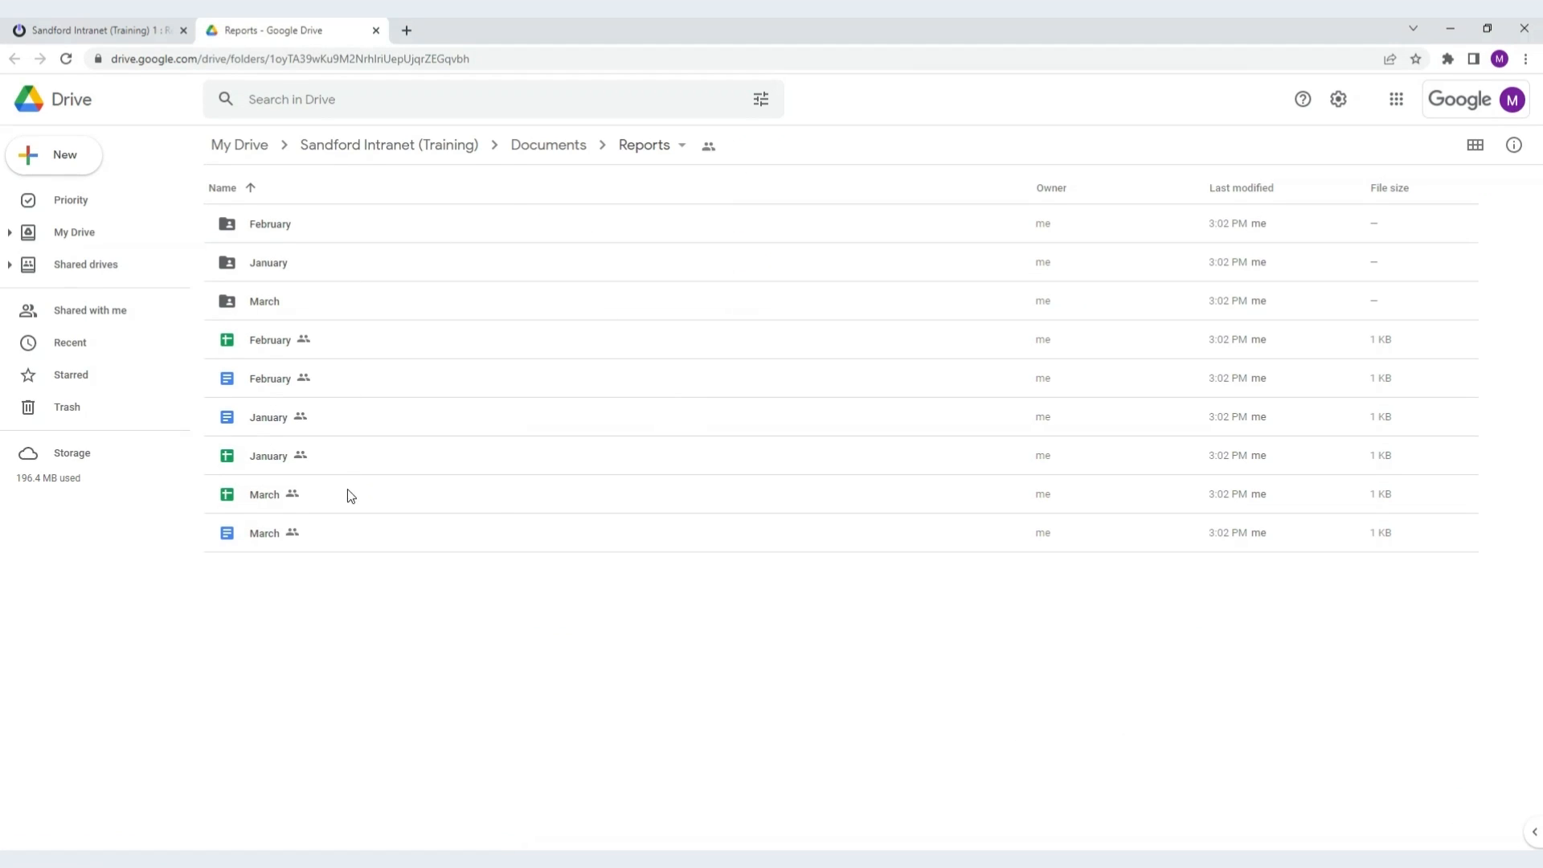
{"action": "mouse_move", "coordinate": [411, 548]}
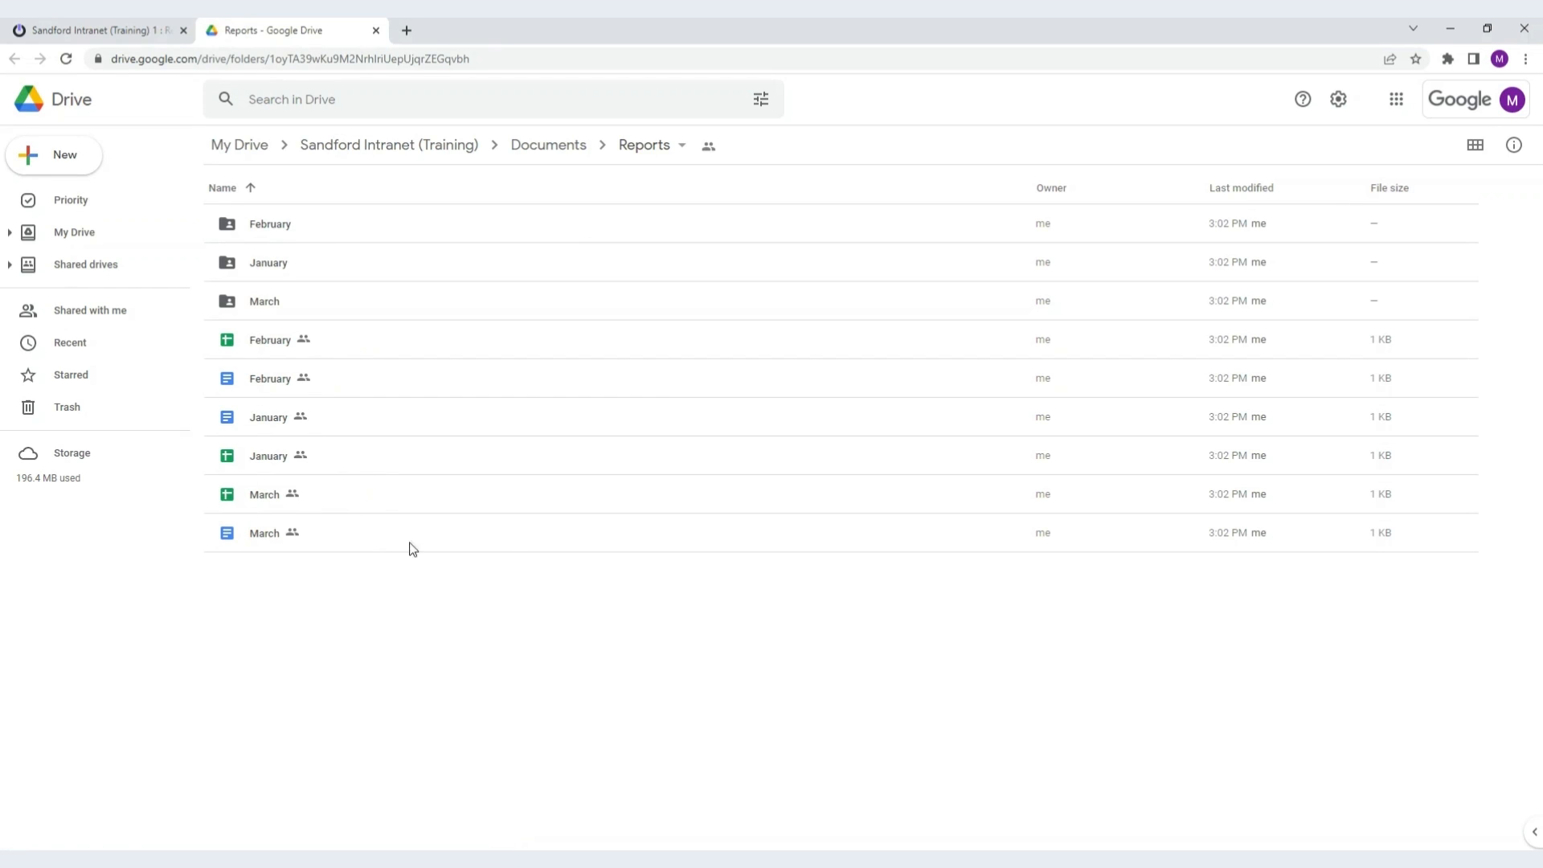
{"action": "mouse_move", "coordinate": [456, 620]}
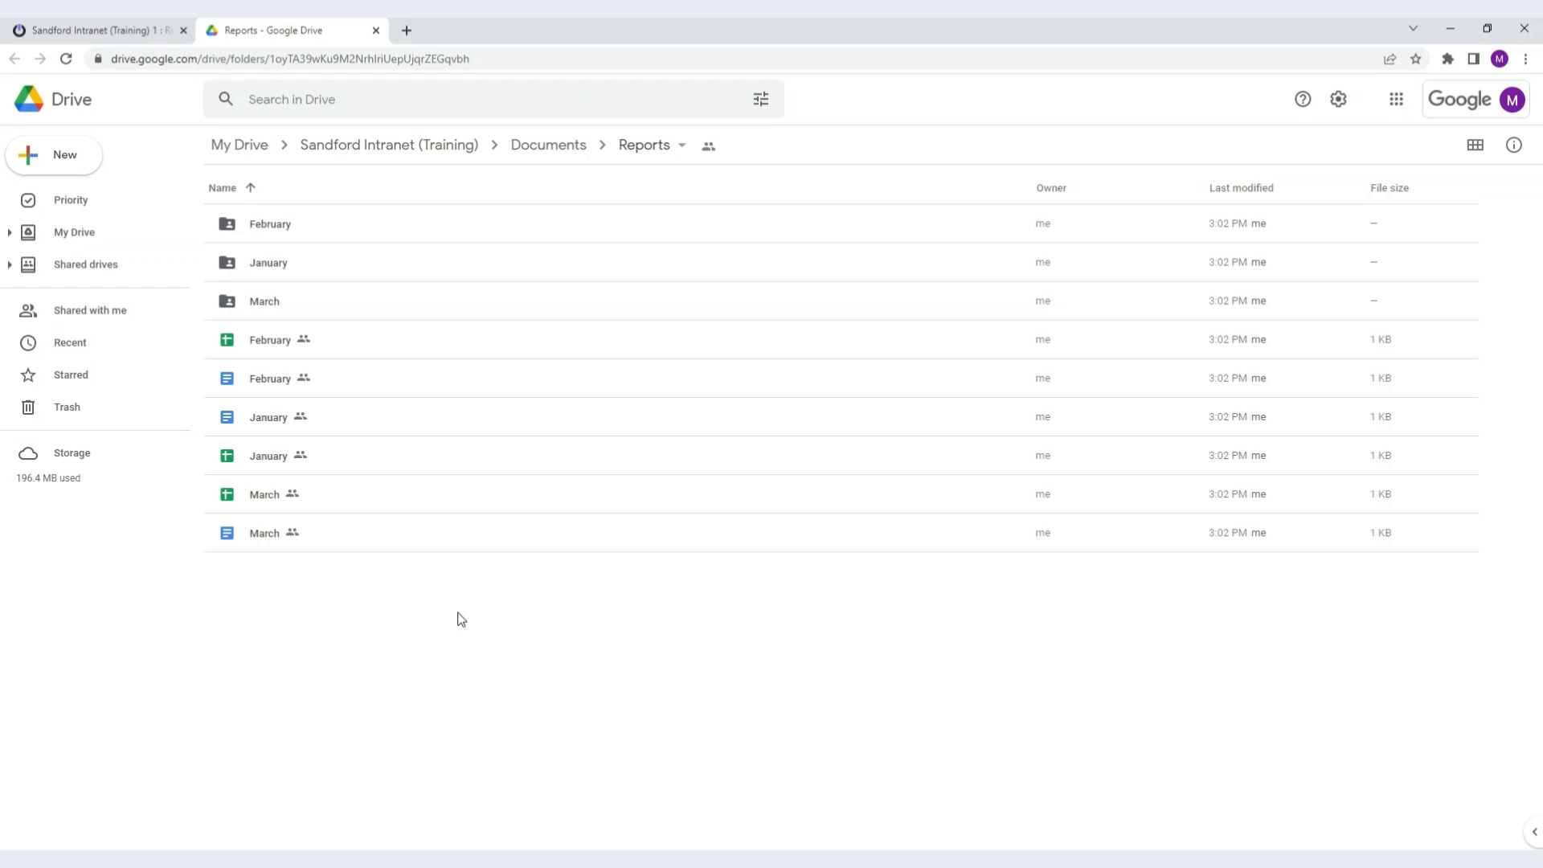
{"action": "mouse_move", "coordinate": [472, 576]}
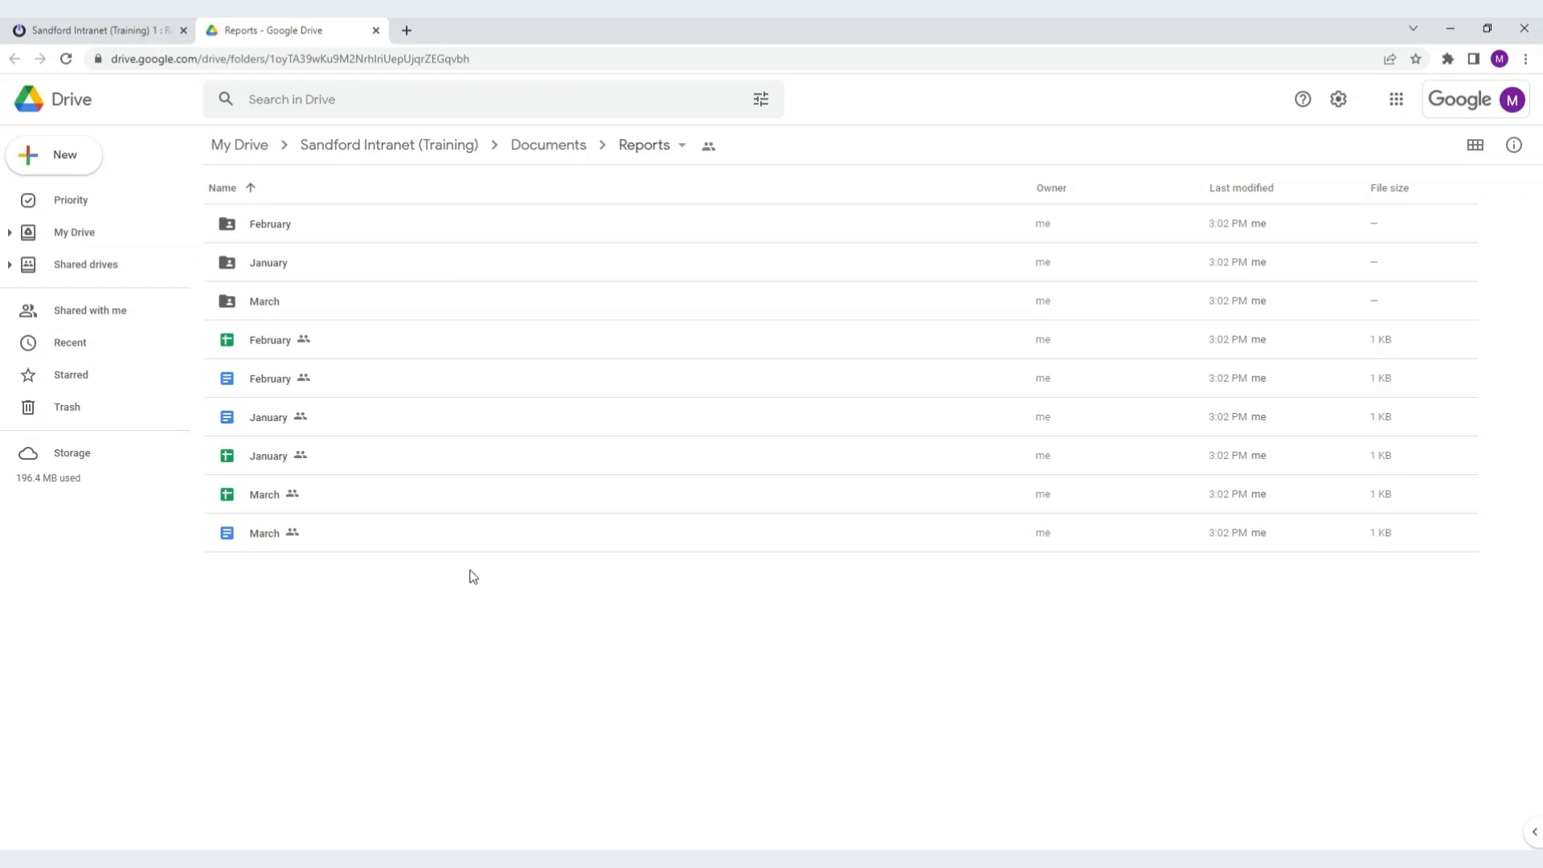